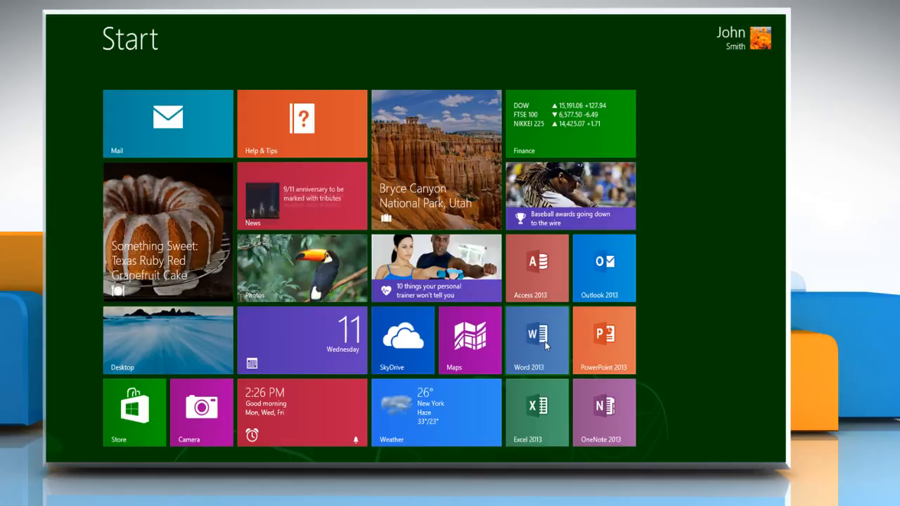
Launch Word 2013 from the Start screen and open the recent Test Document.
left_click(536, 341)
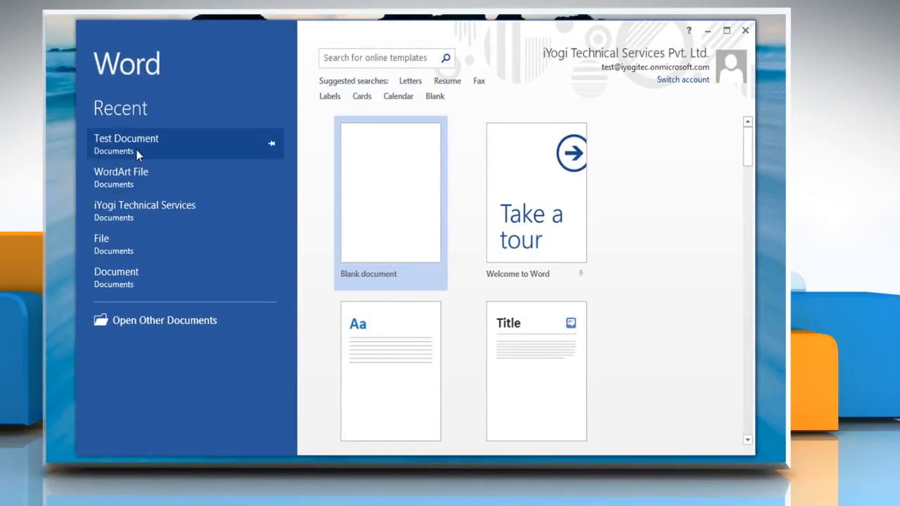
left_click(126, 138)
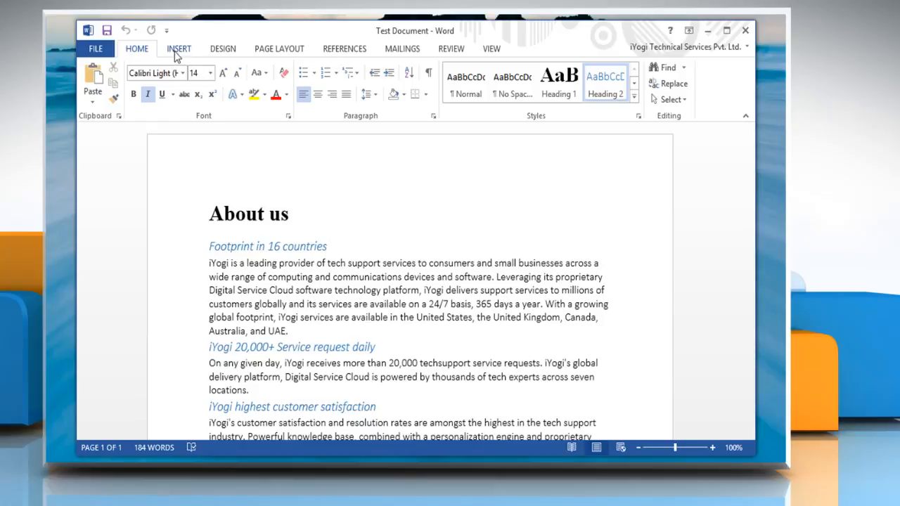
Insert picture 008 from the Images folder above the 'Footprint in 16 countries' heading.
left_click(179, 48)
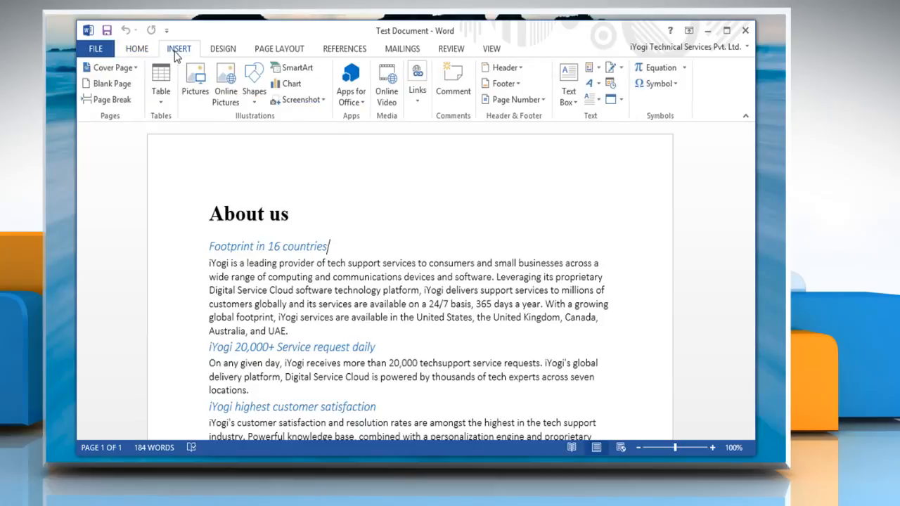
left_click(195, 81)
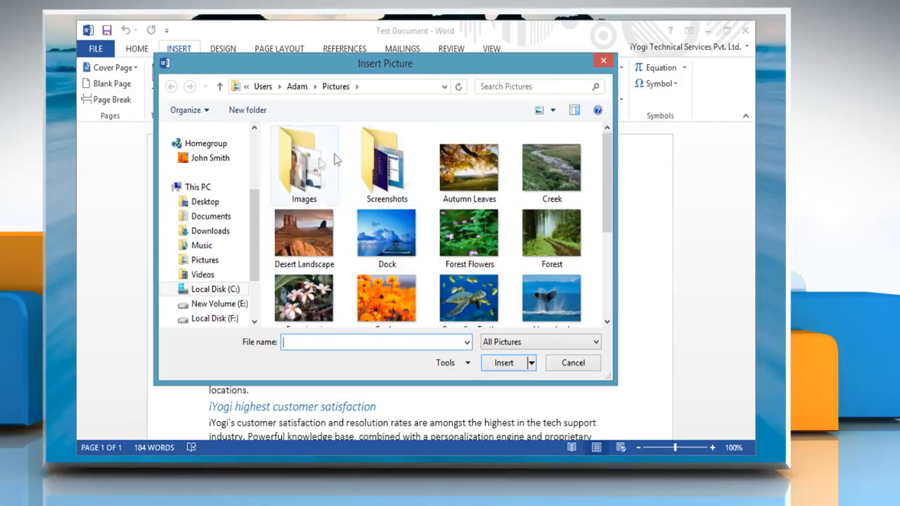
double_click(303, 164)
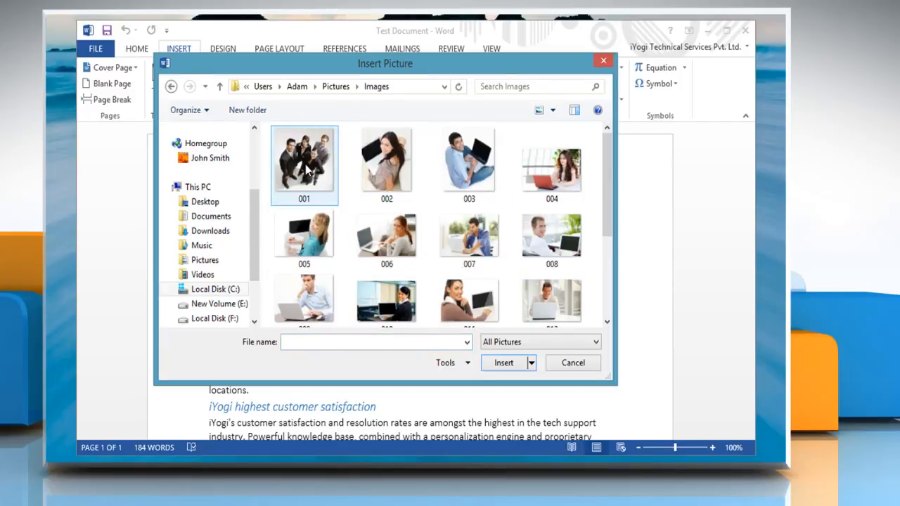
left_click(552, 237)
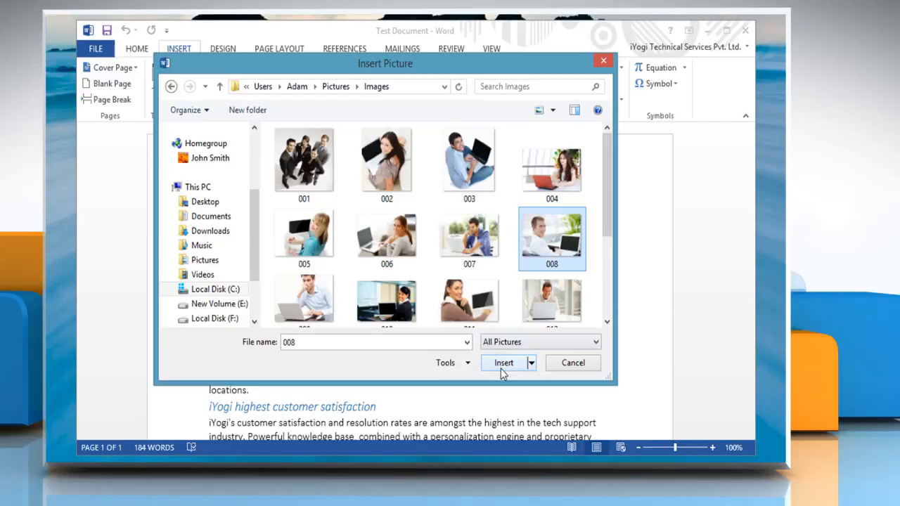
left_click(504, 363)
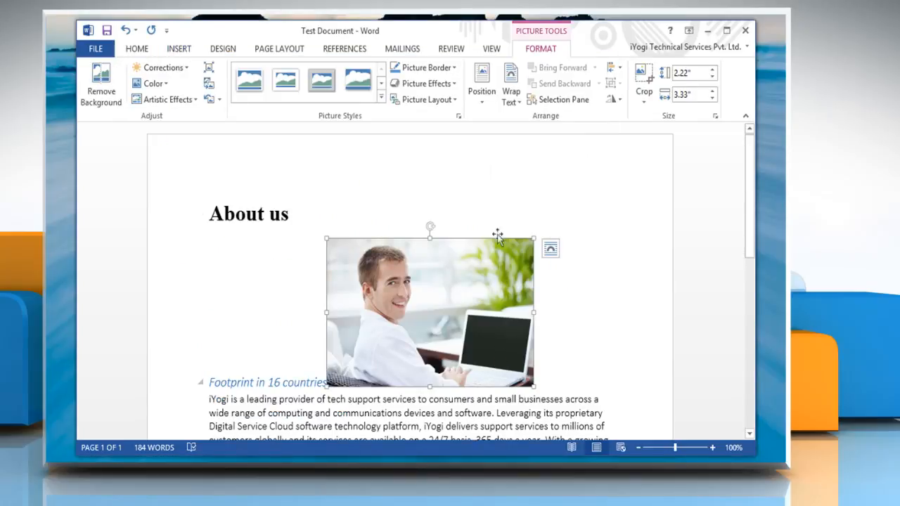
Set the picture's position to Top Right with Square text wrapping, then reopen Position.
left_click(481, 80)
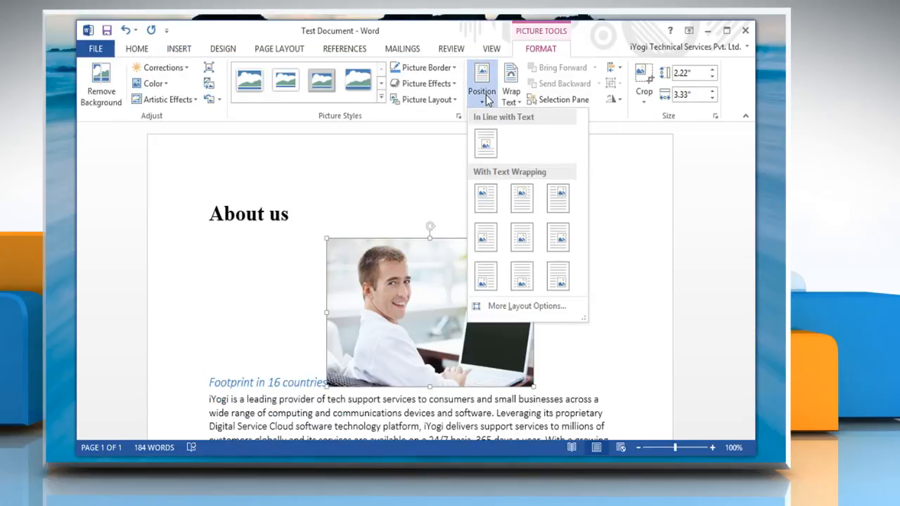
left_click(484, 198)
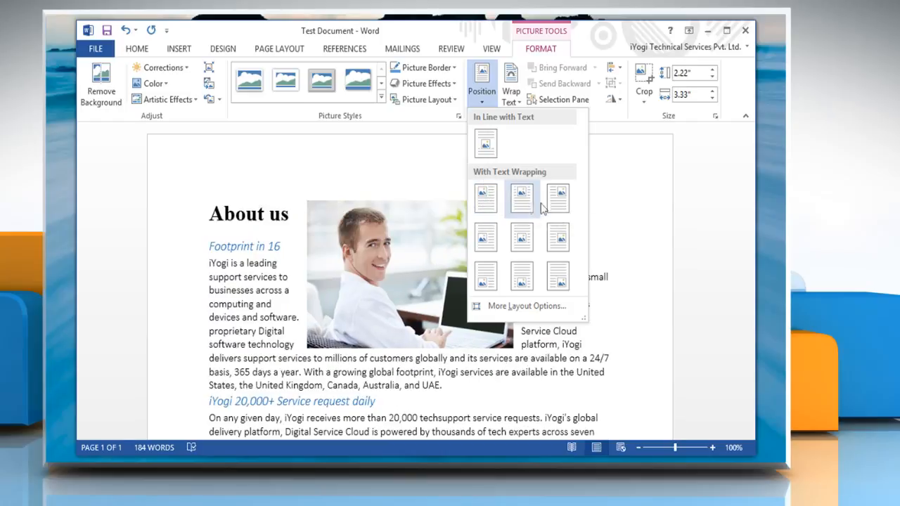
left_click(521, 198)
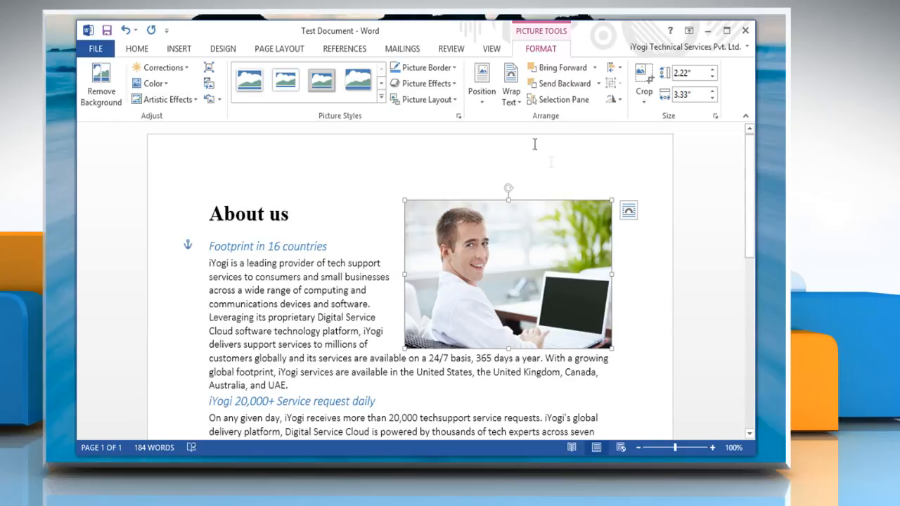
left_click(482, 81)
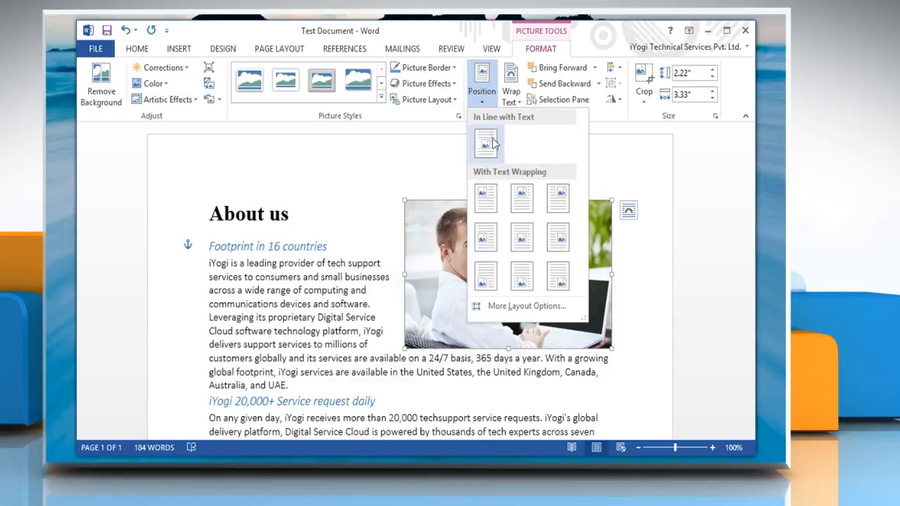